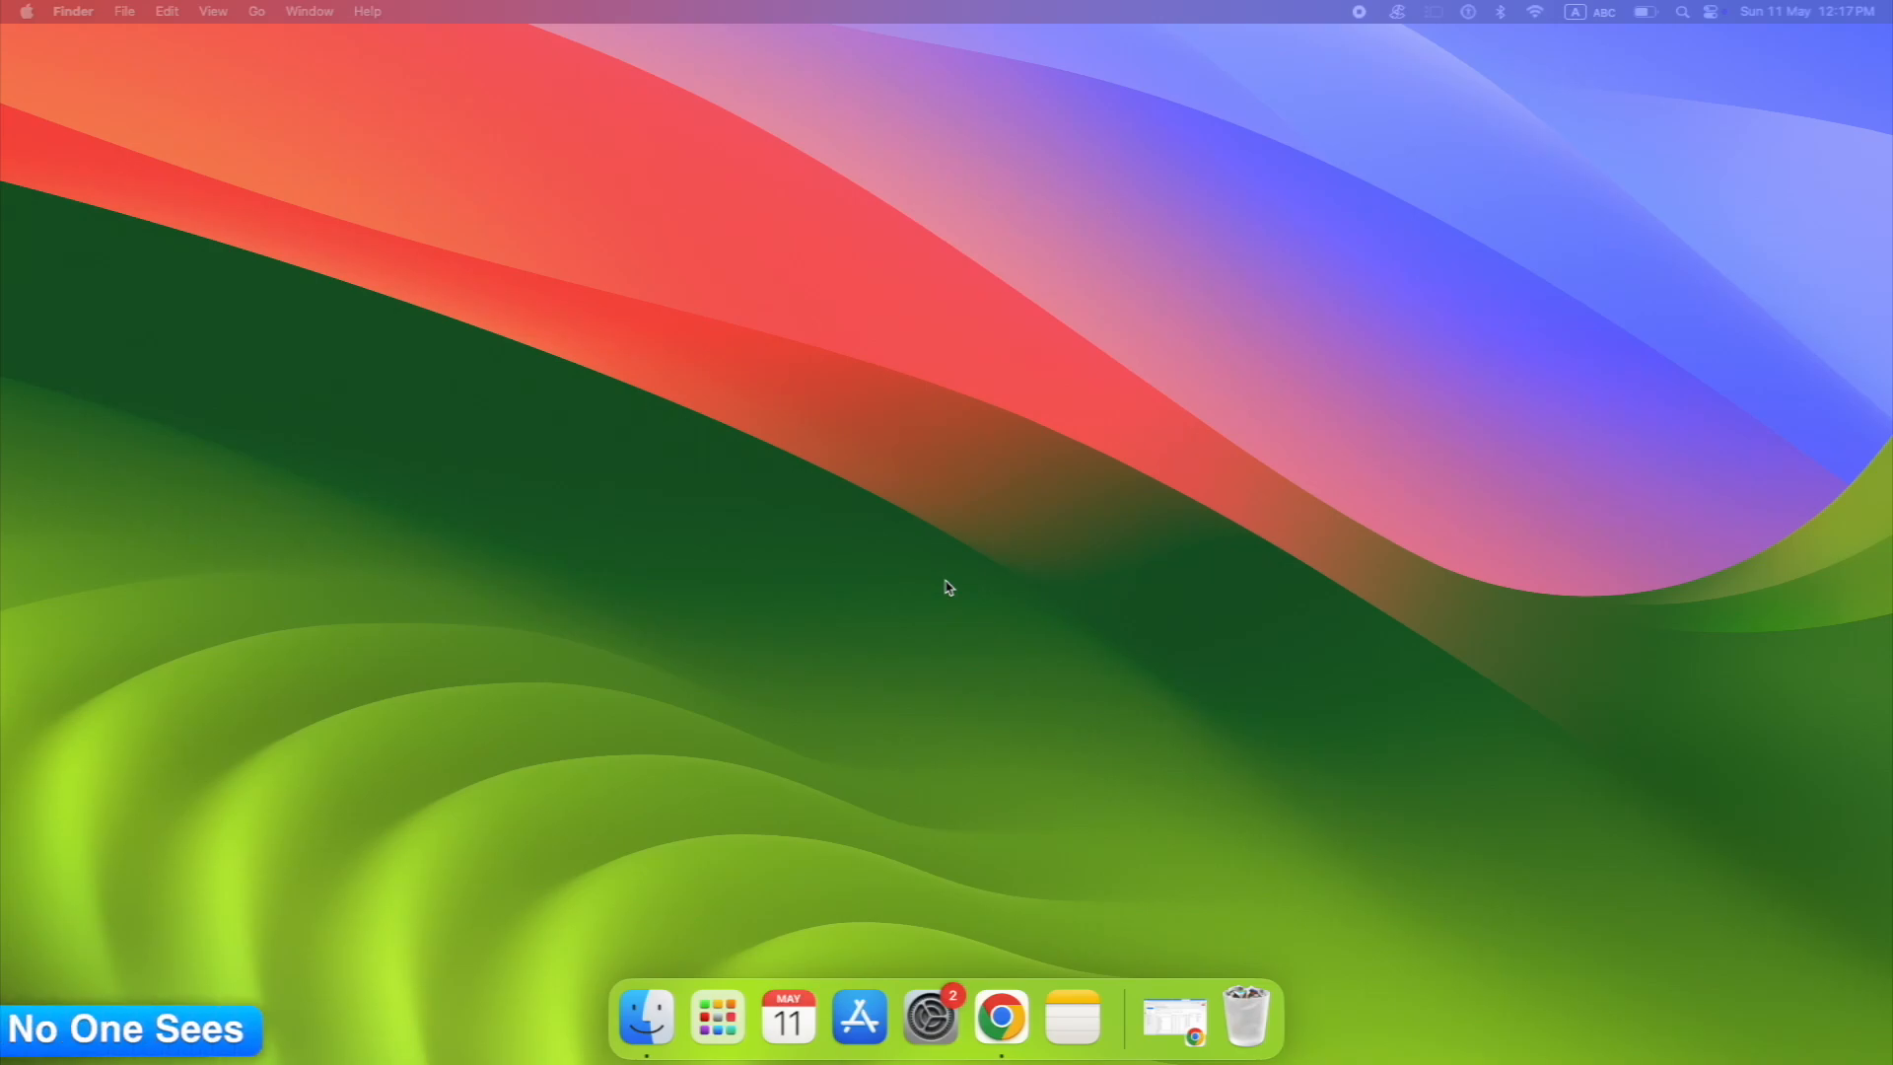
mouse_move(930, 1018)
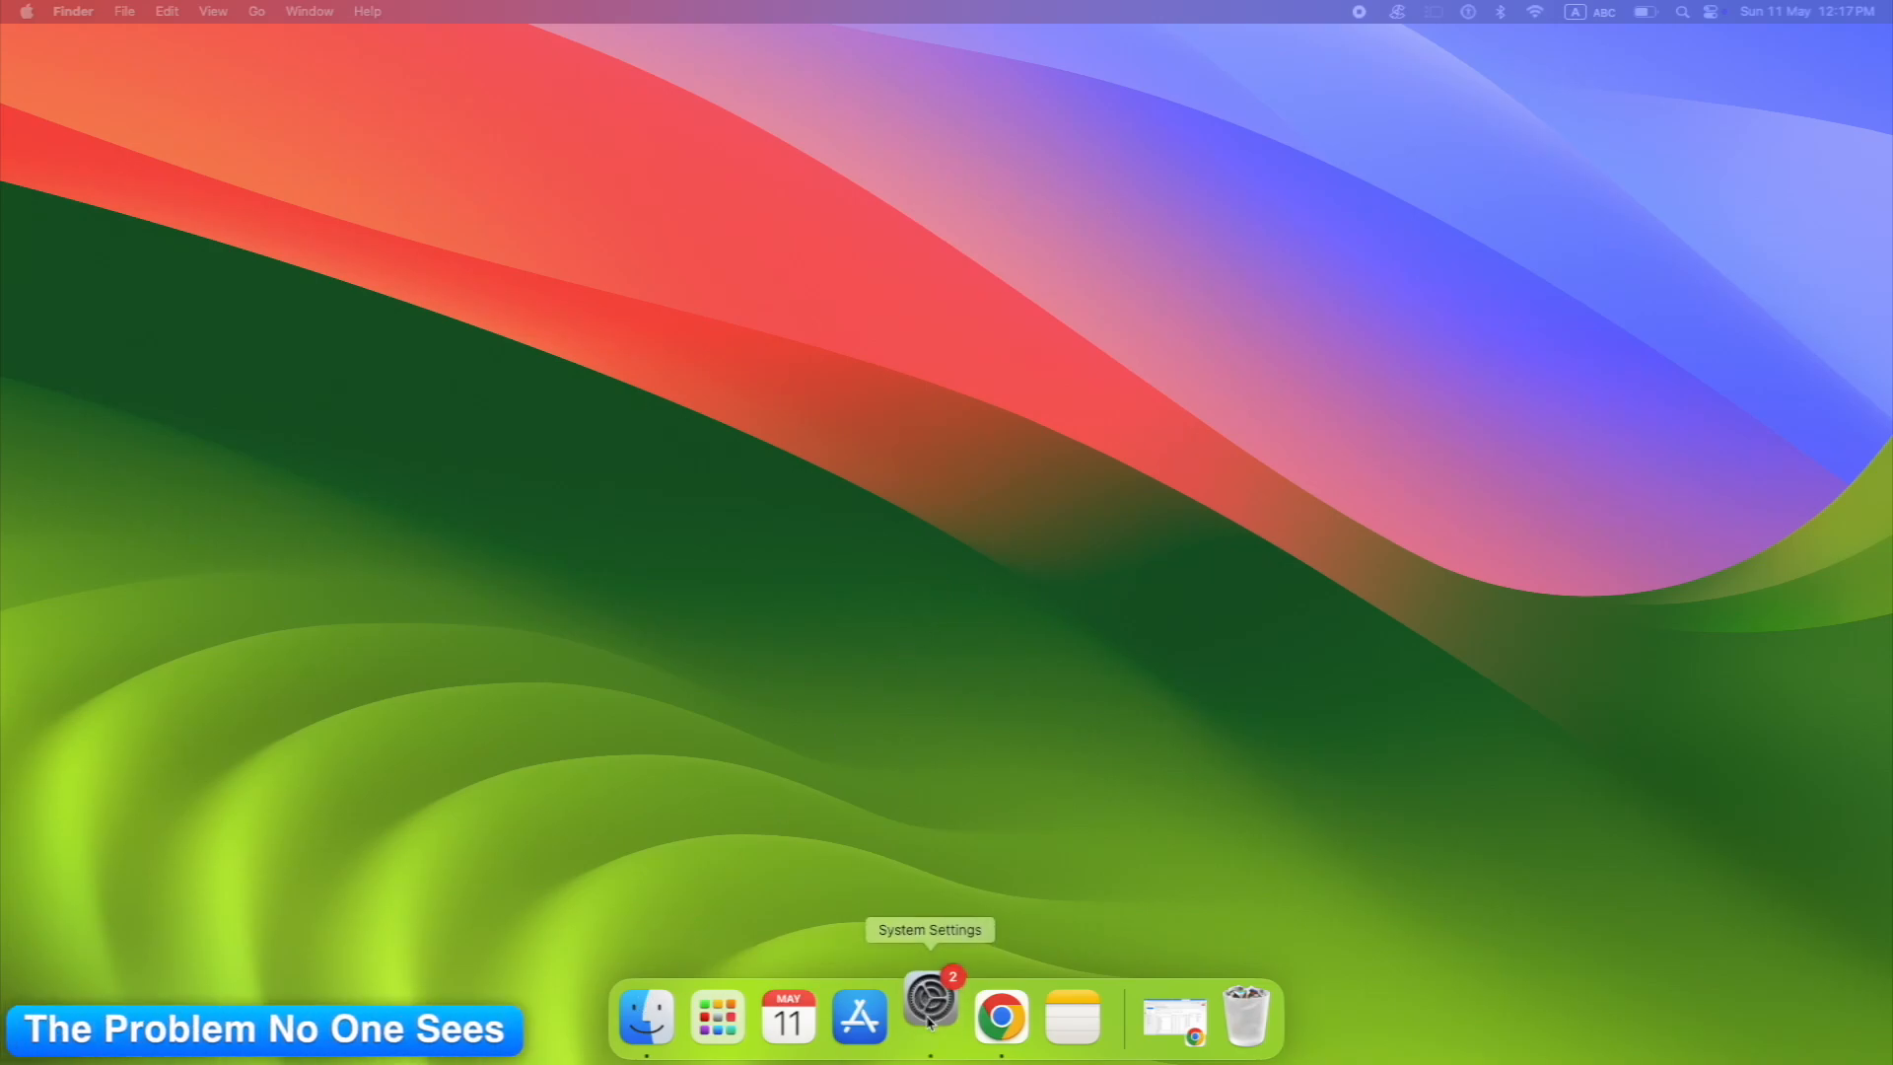
Step: Check the Battery settings: health Normal, 80% maximum capacity, optimised charging on
left_click(930, 1015)
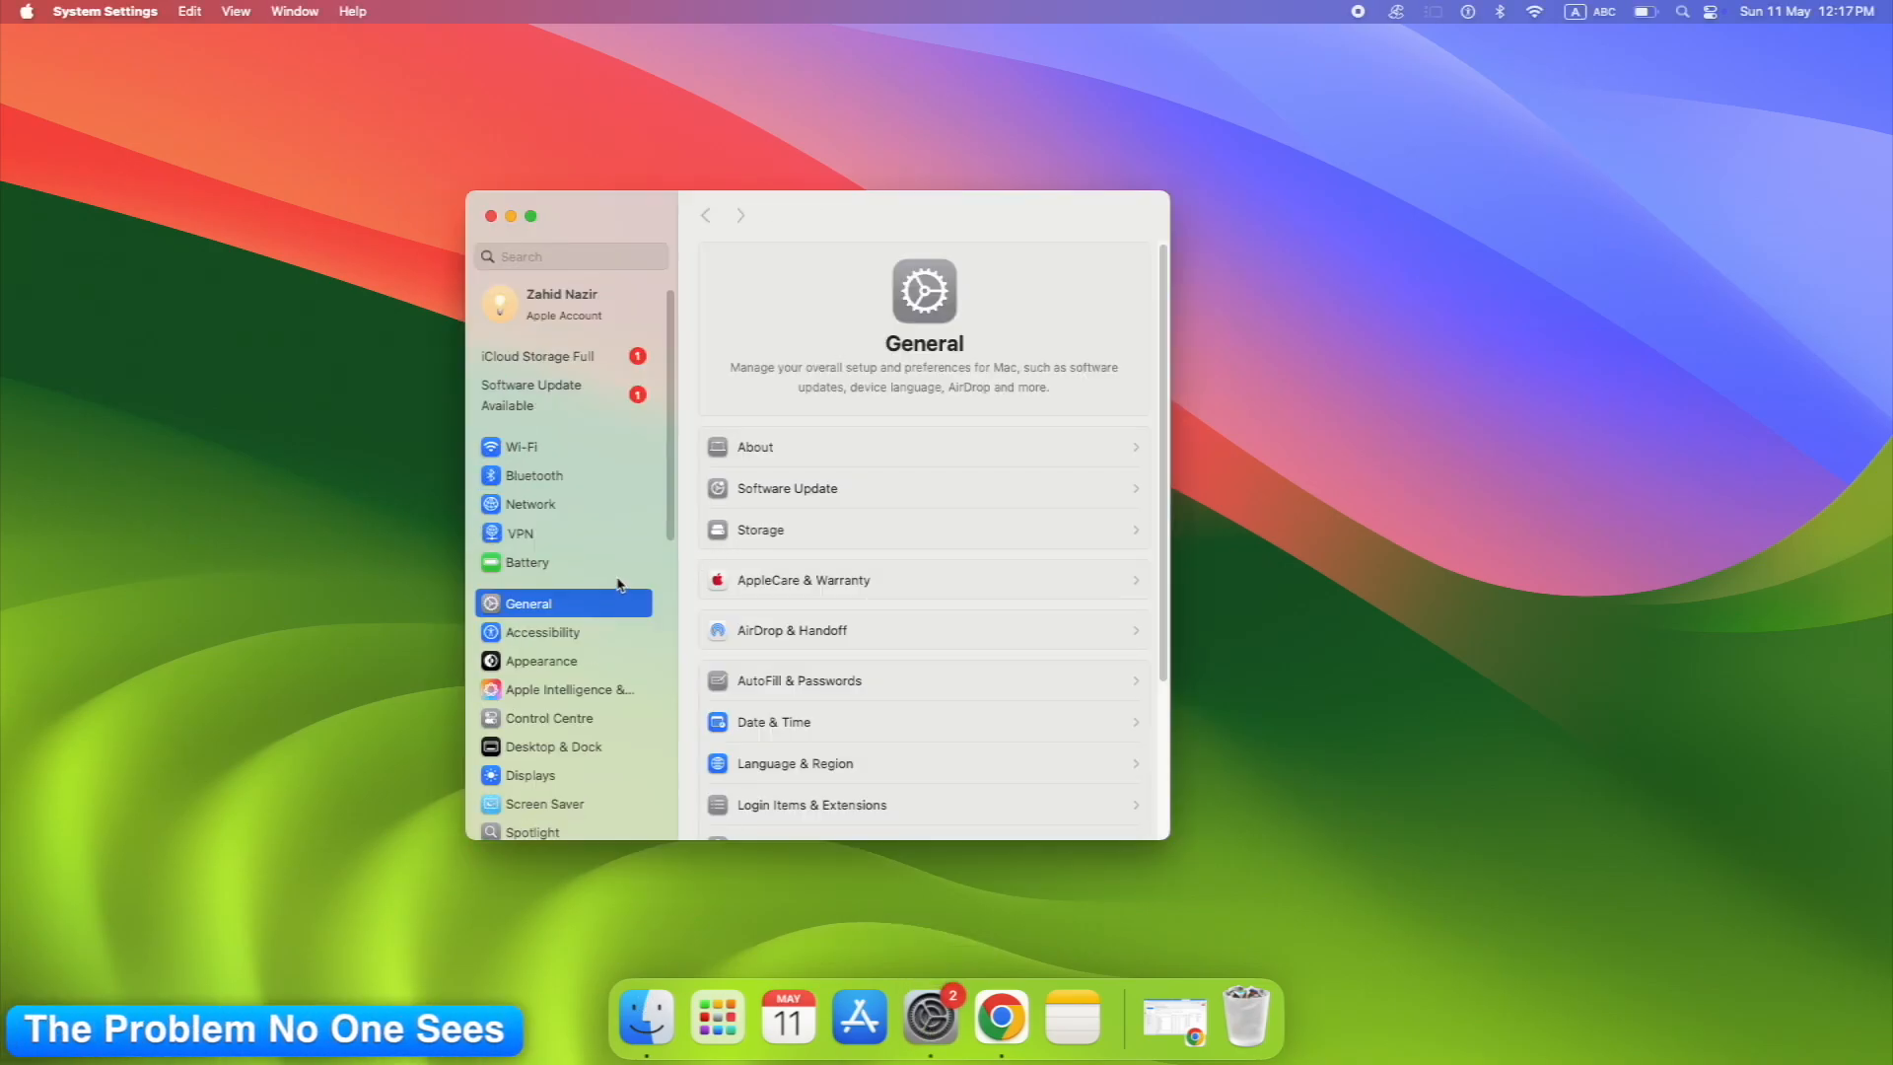
left_click(526, 563)
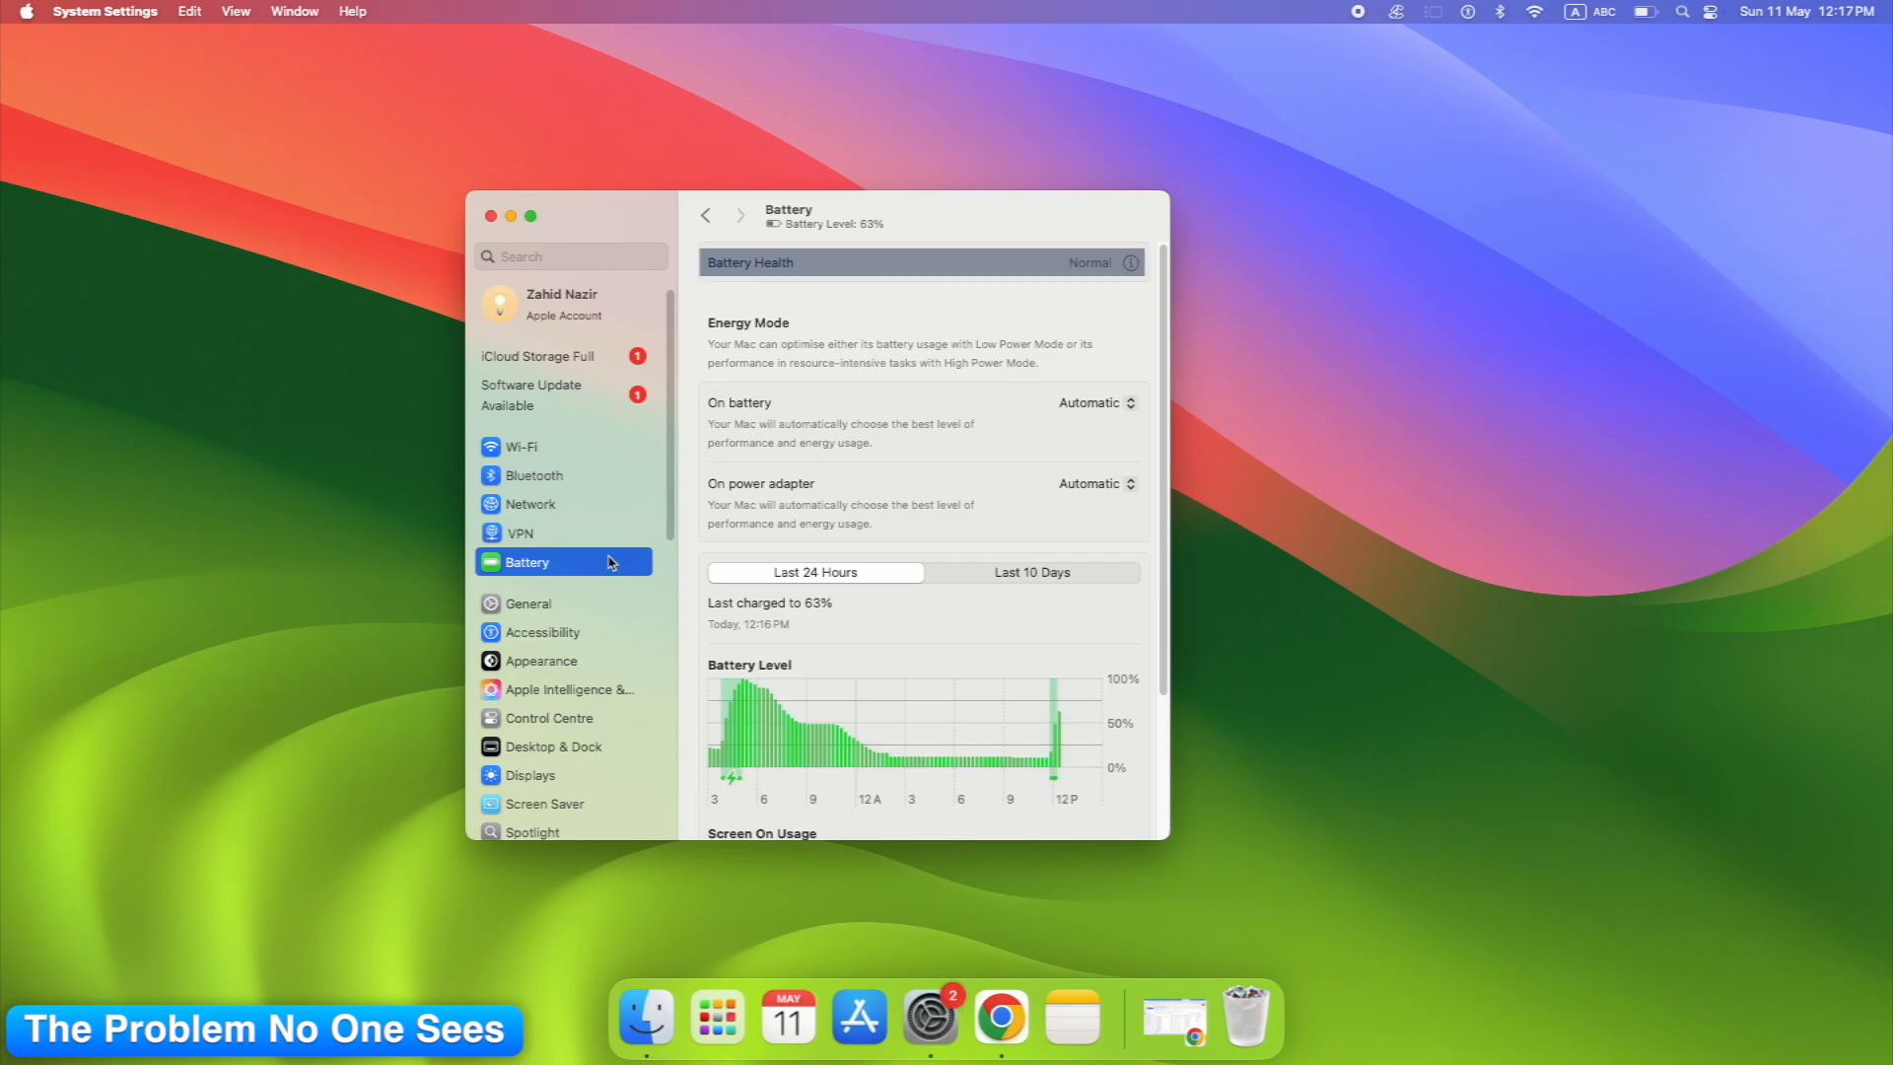
mouse_move(736, 517)
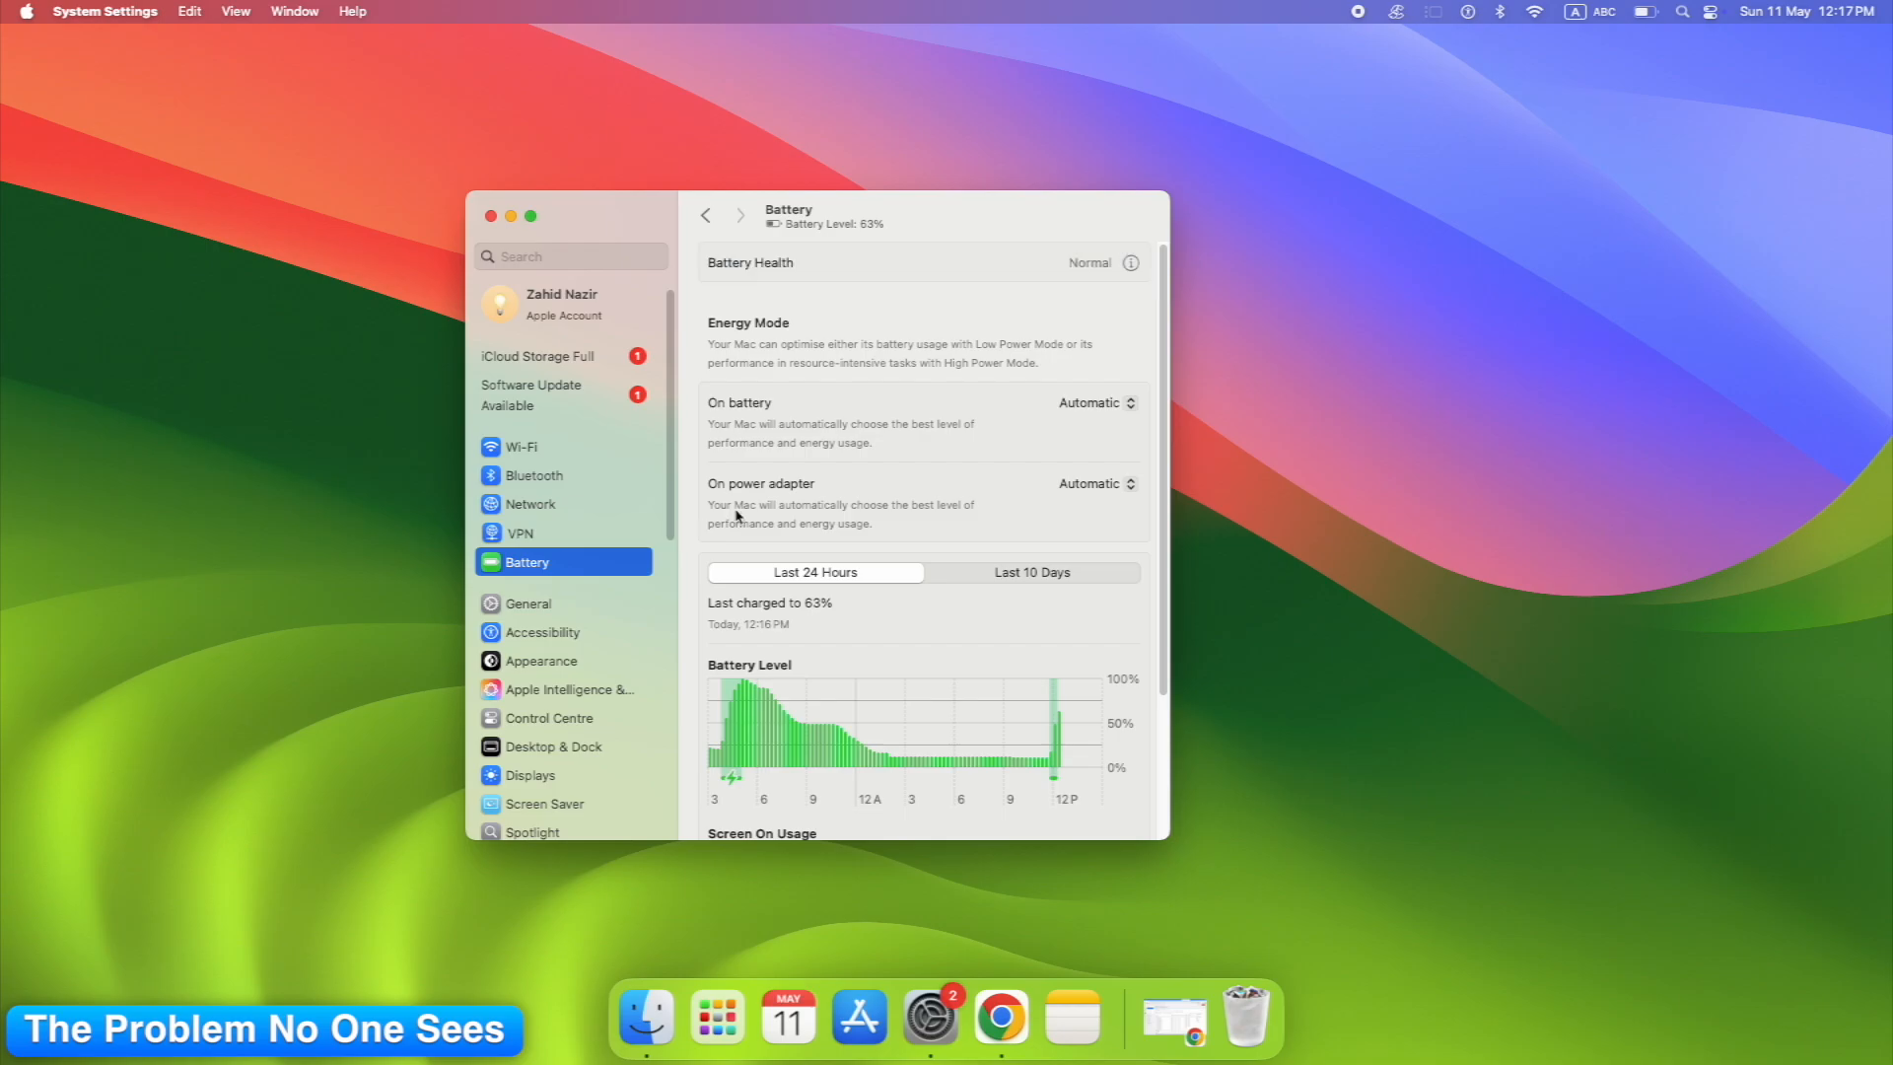
mouse_move(795, 501)
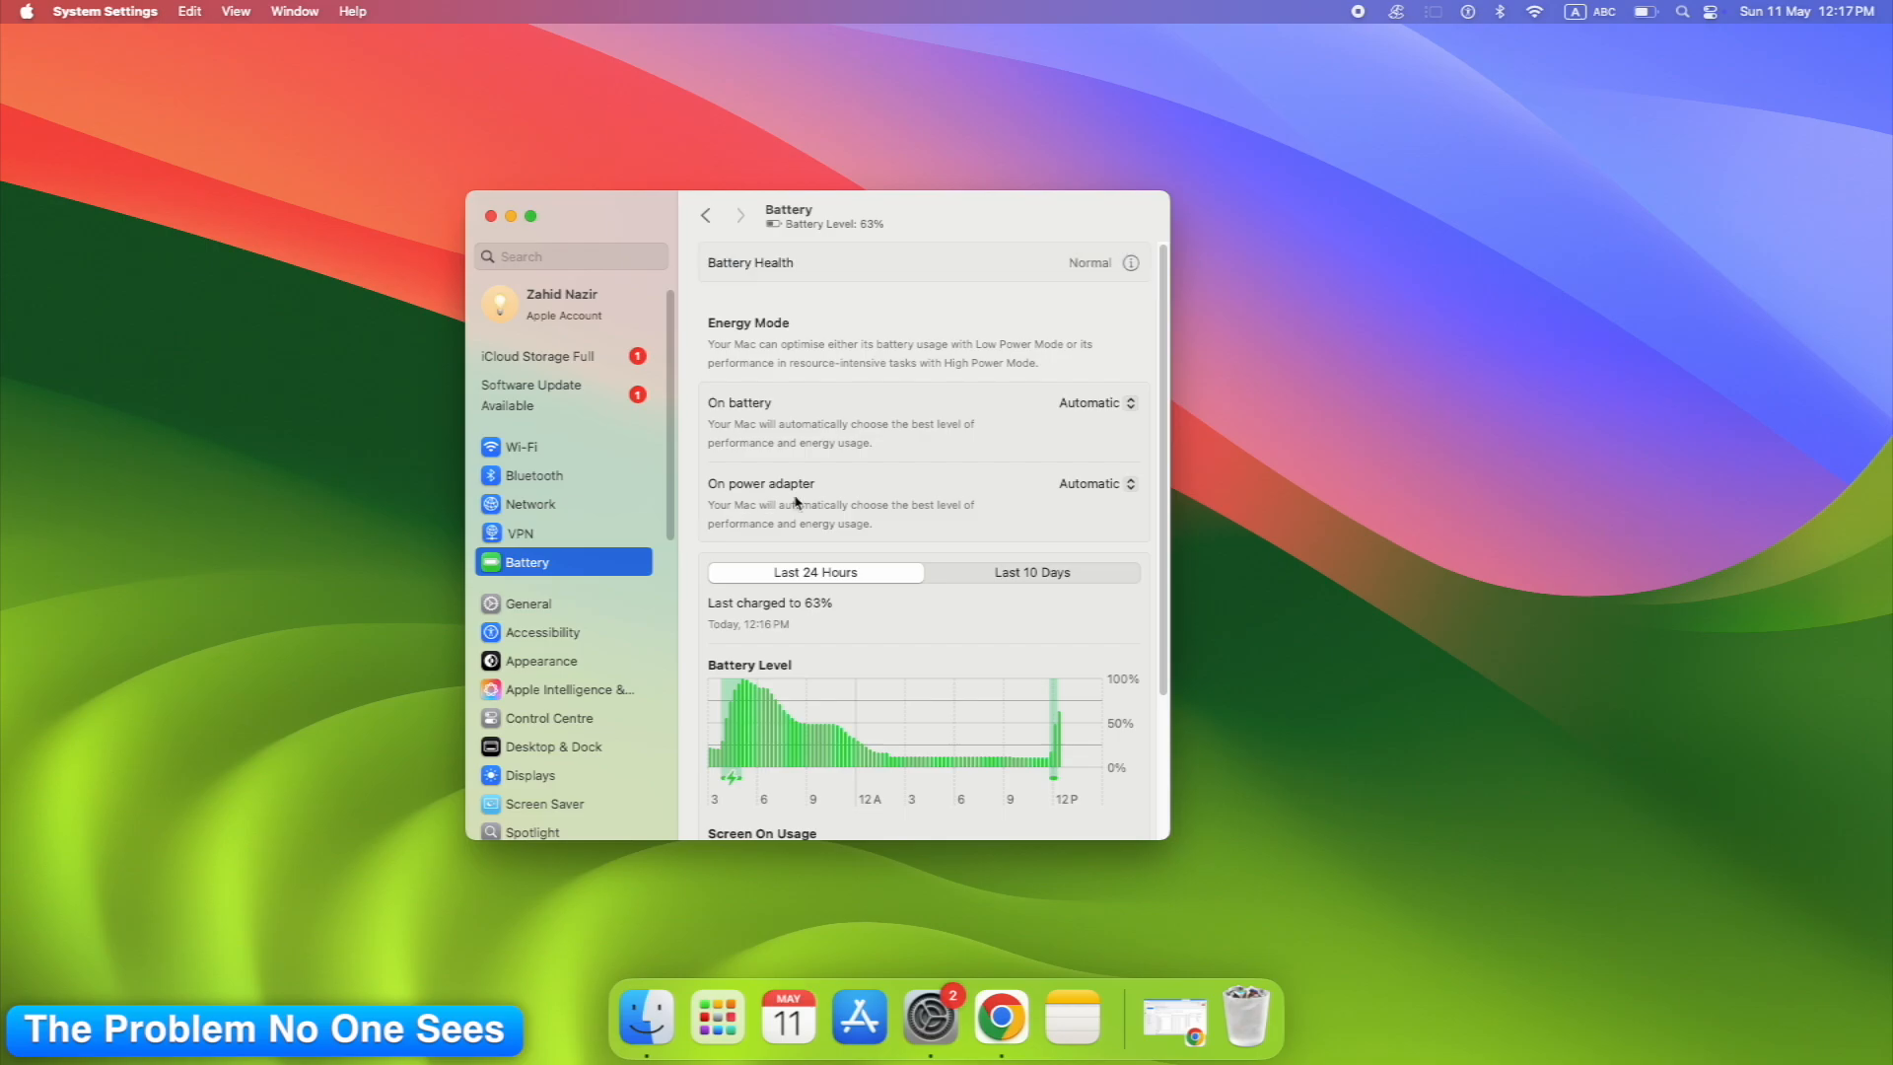
mouse_move(835, 507)
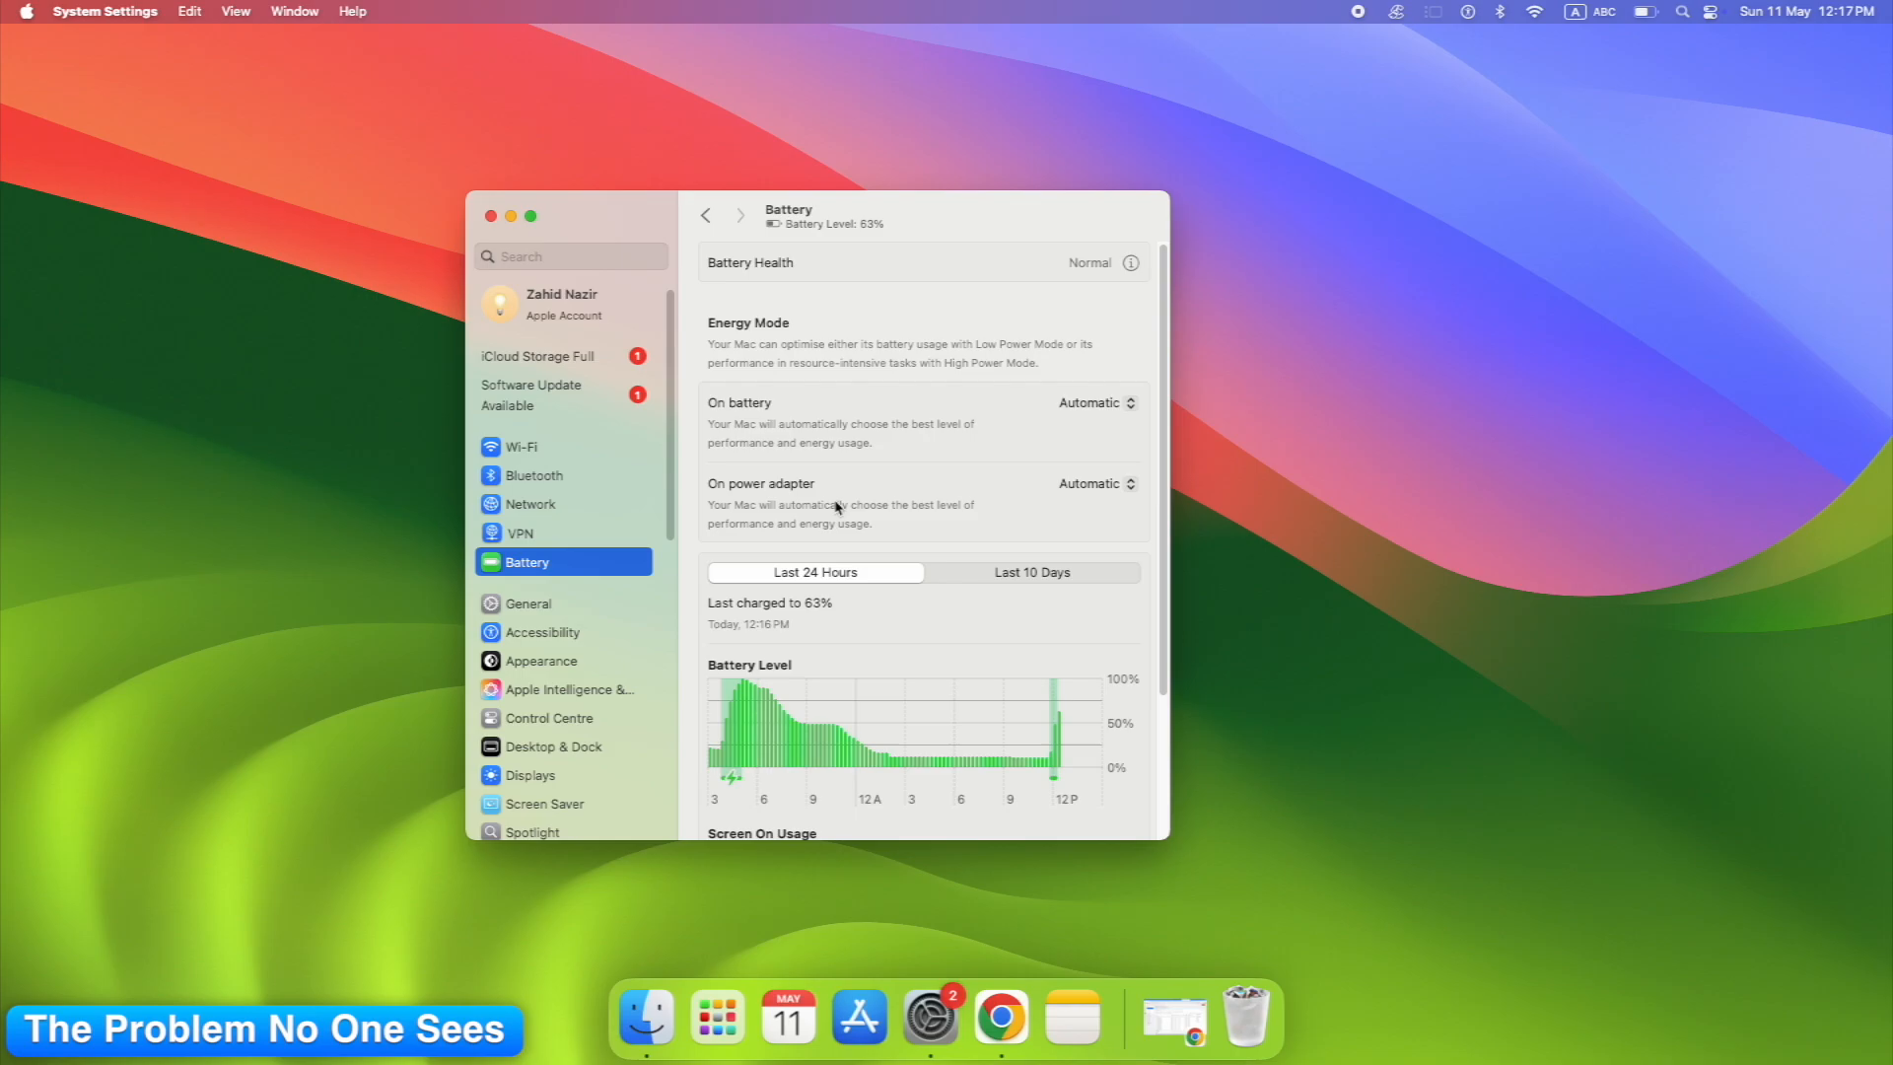
scroll("down", 3)
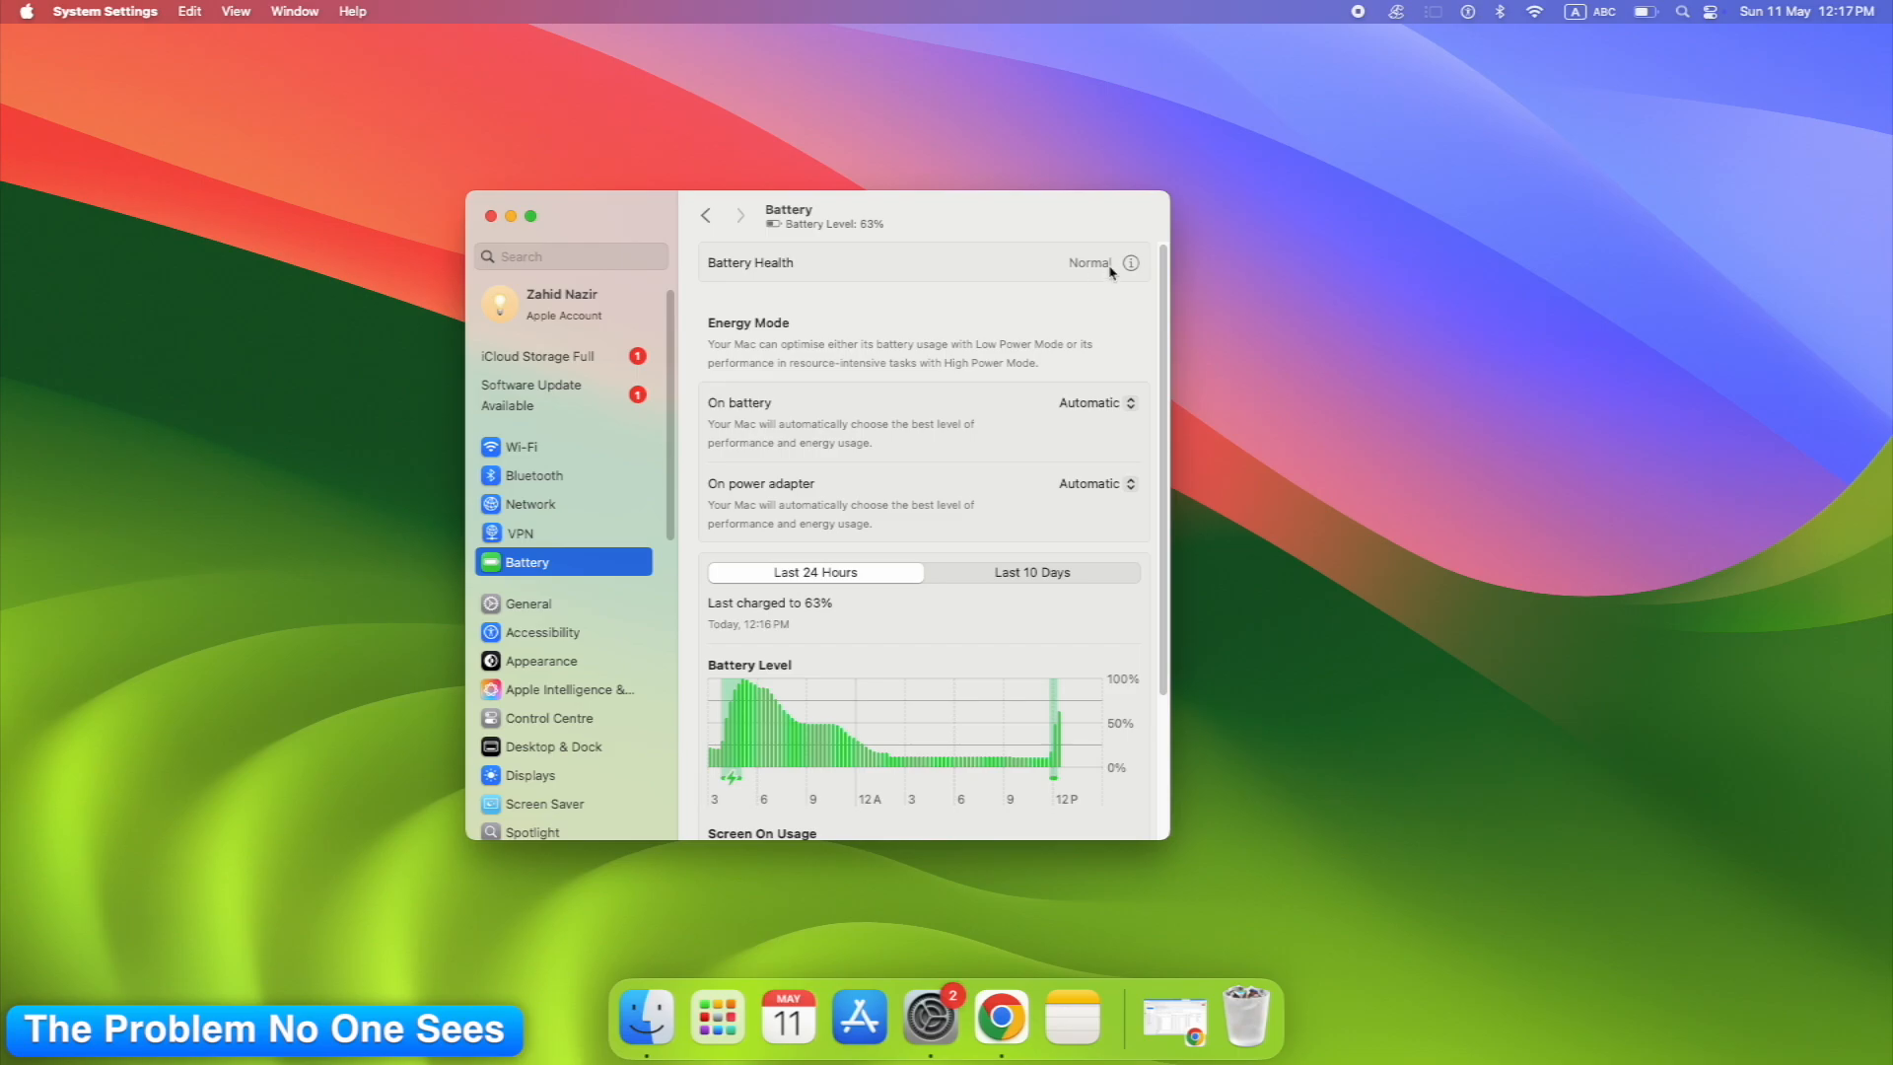
left_click(1129, 263)
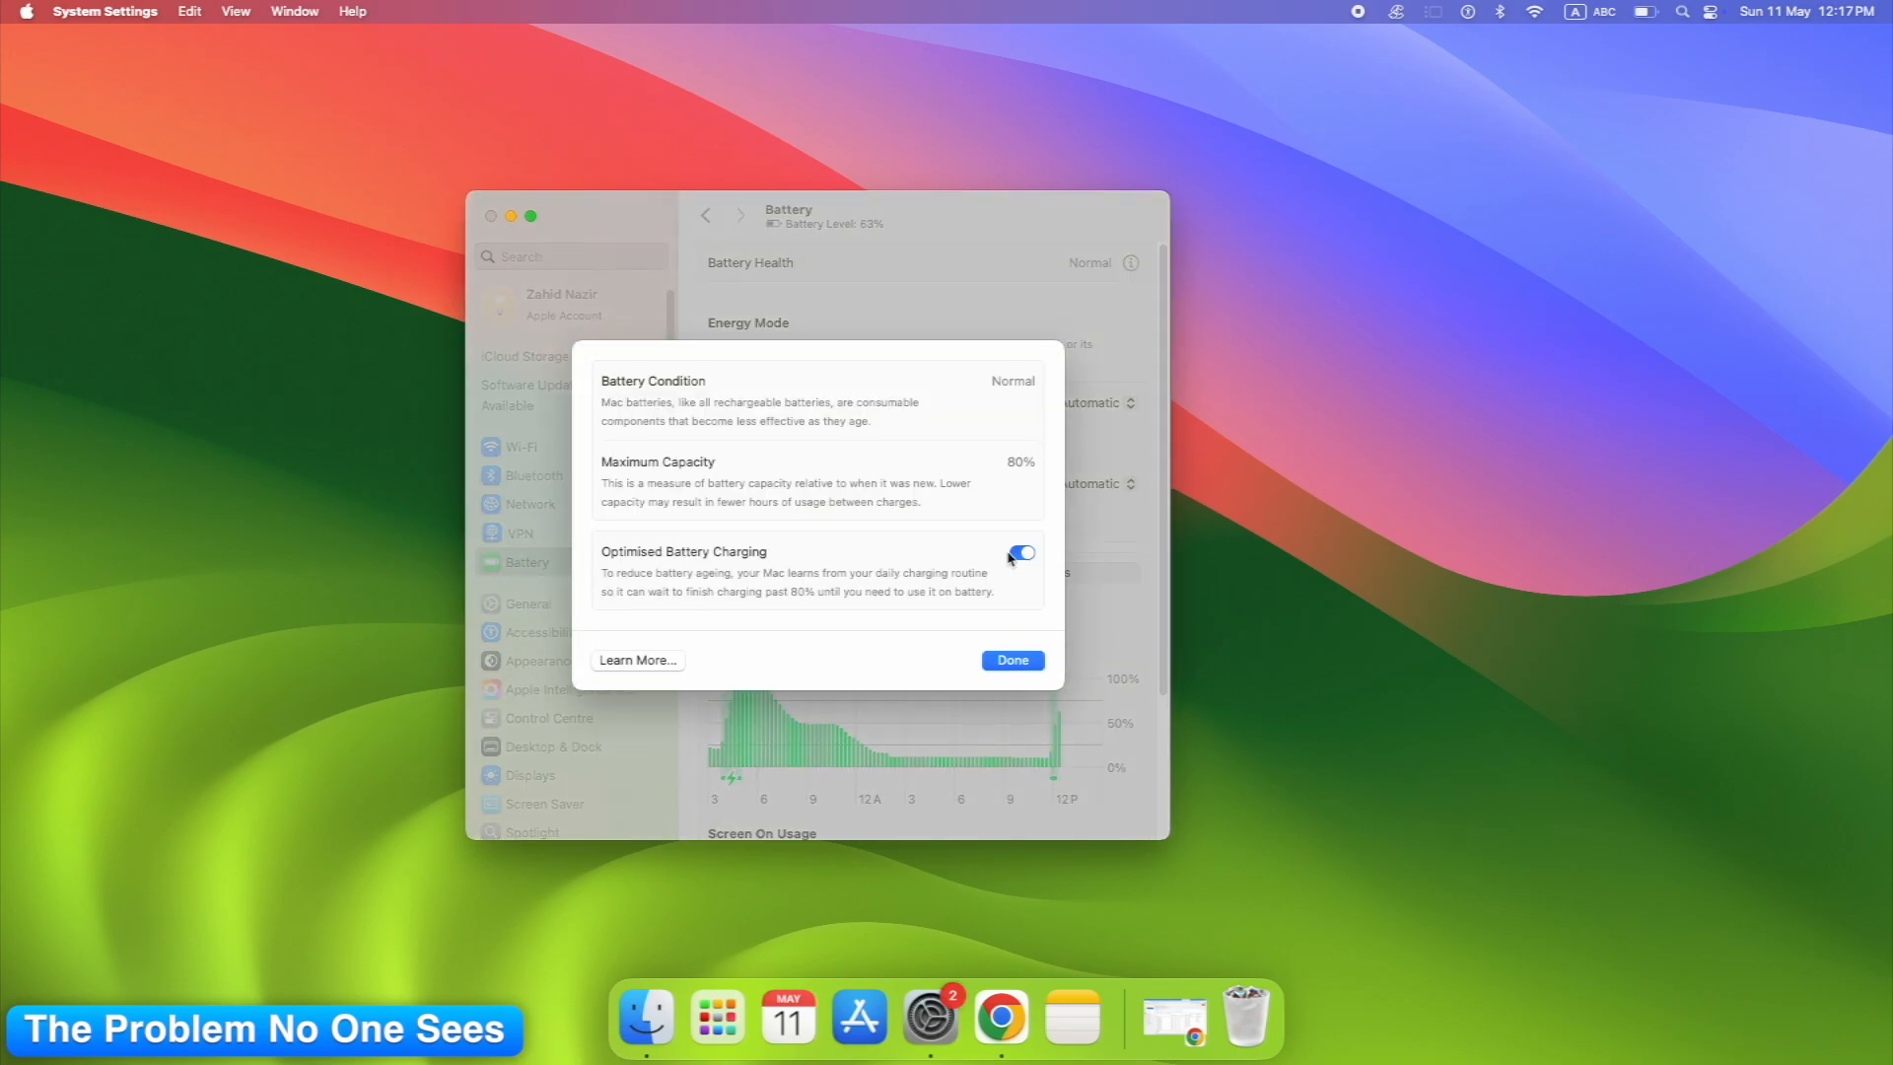
left_click(1021, 553)
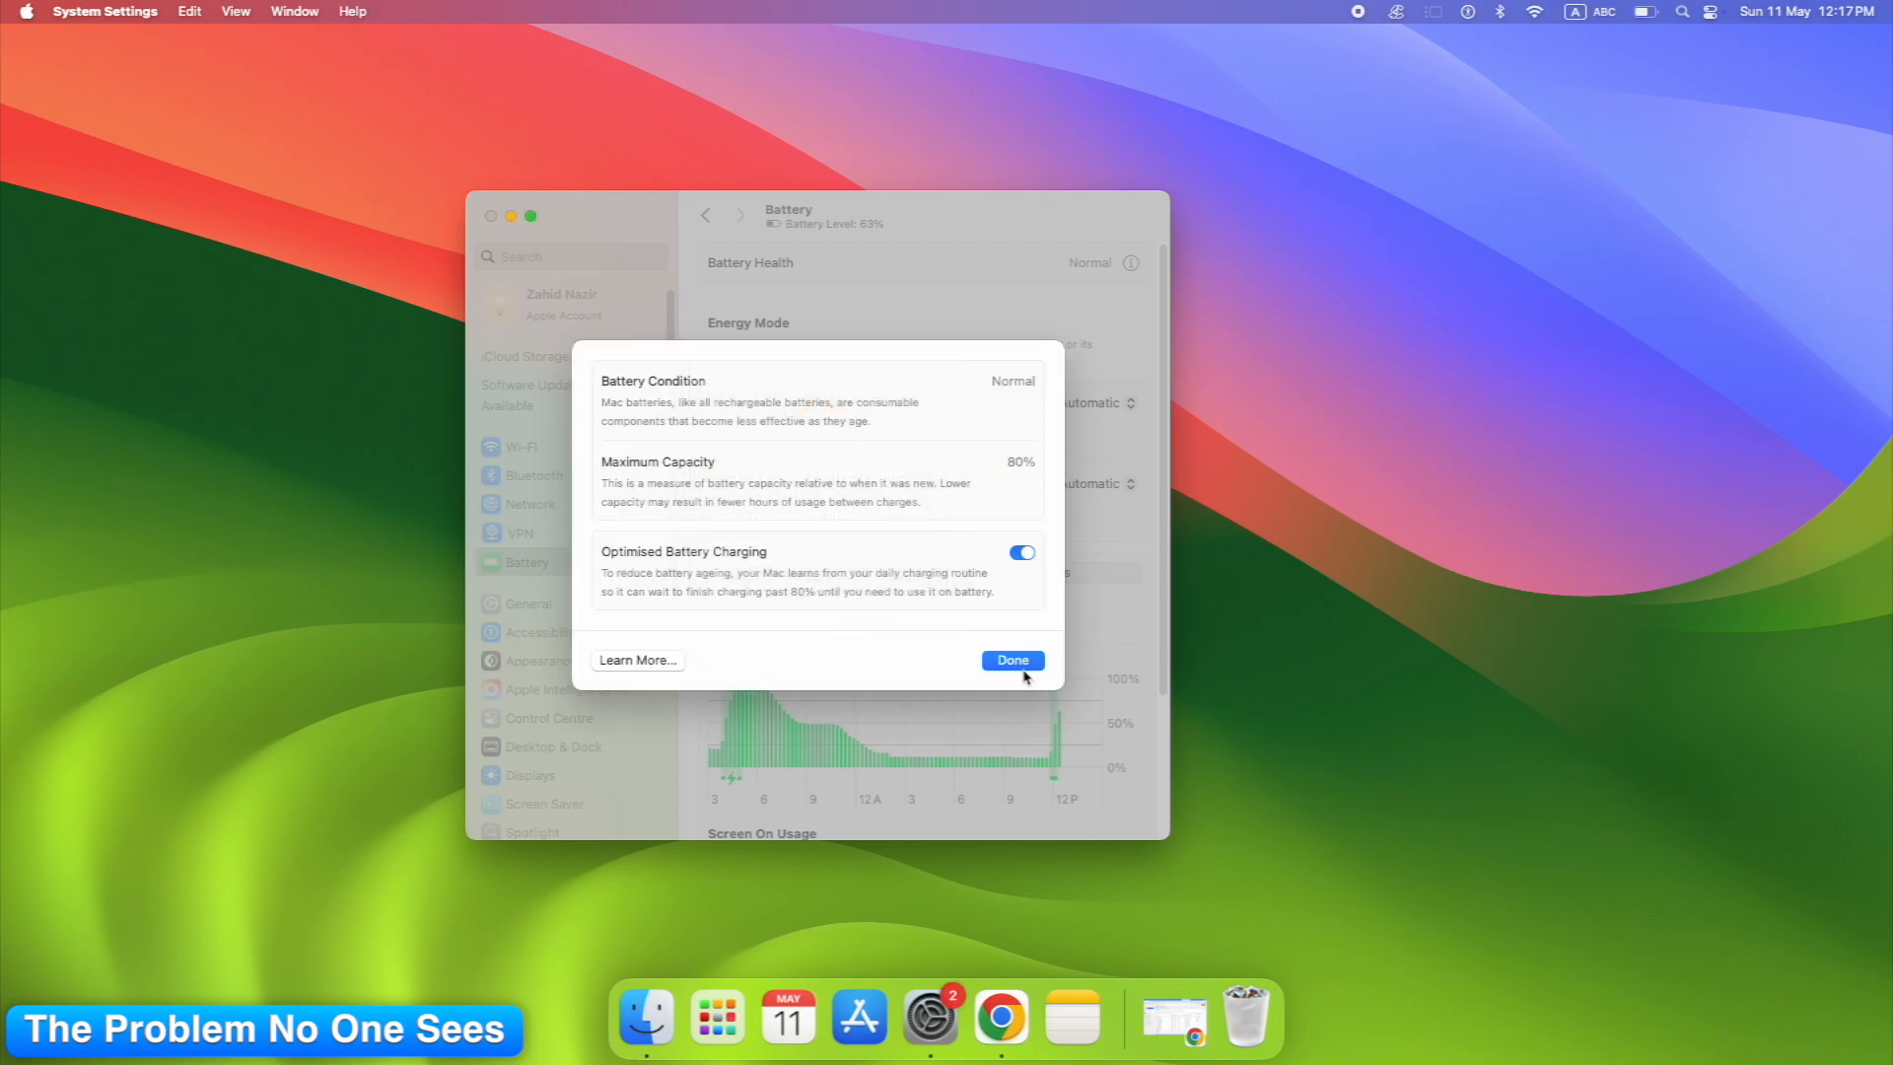
left_click(1011, 661)
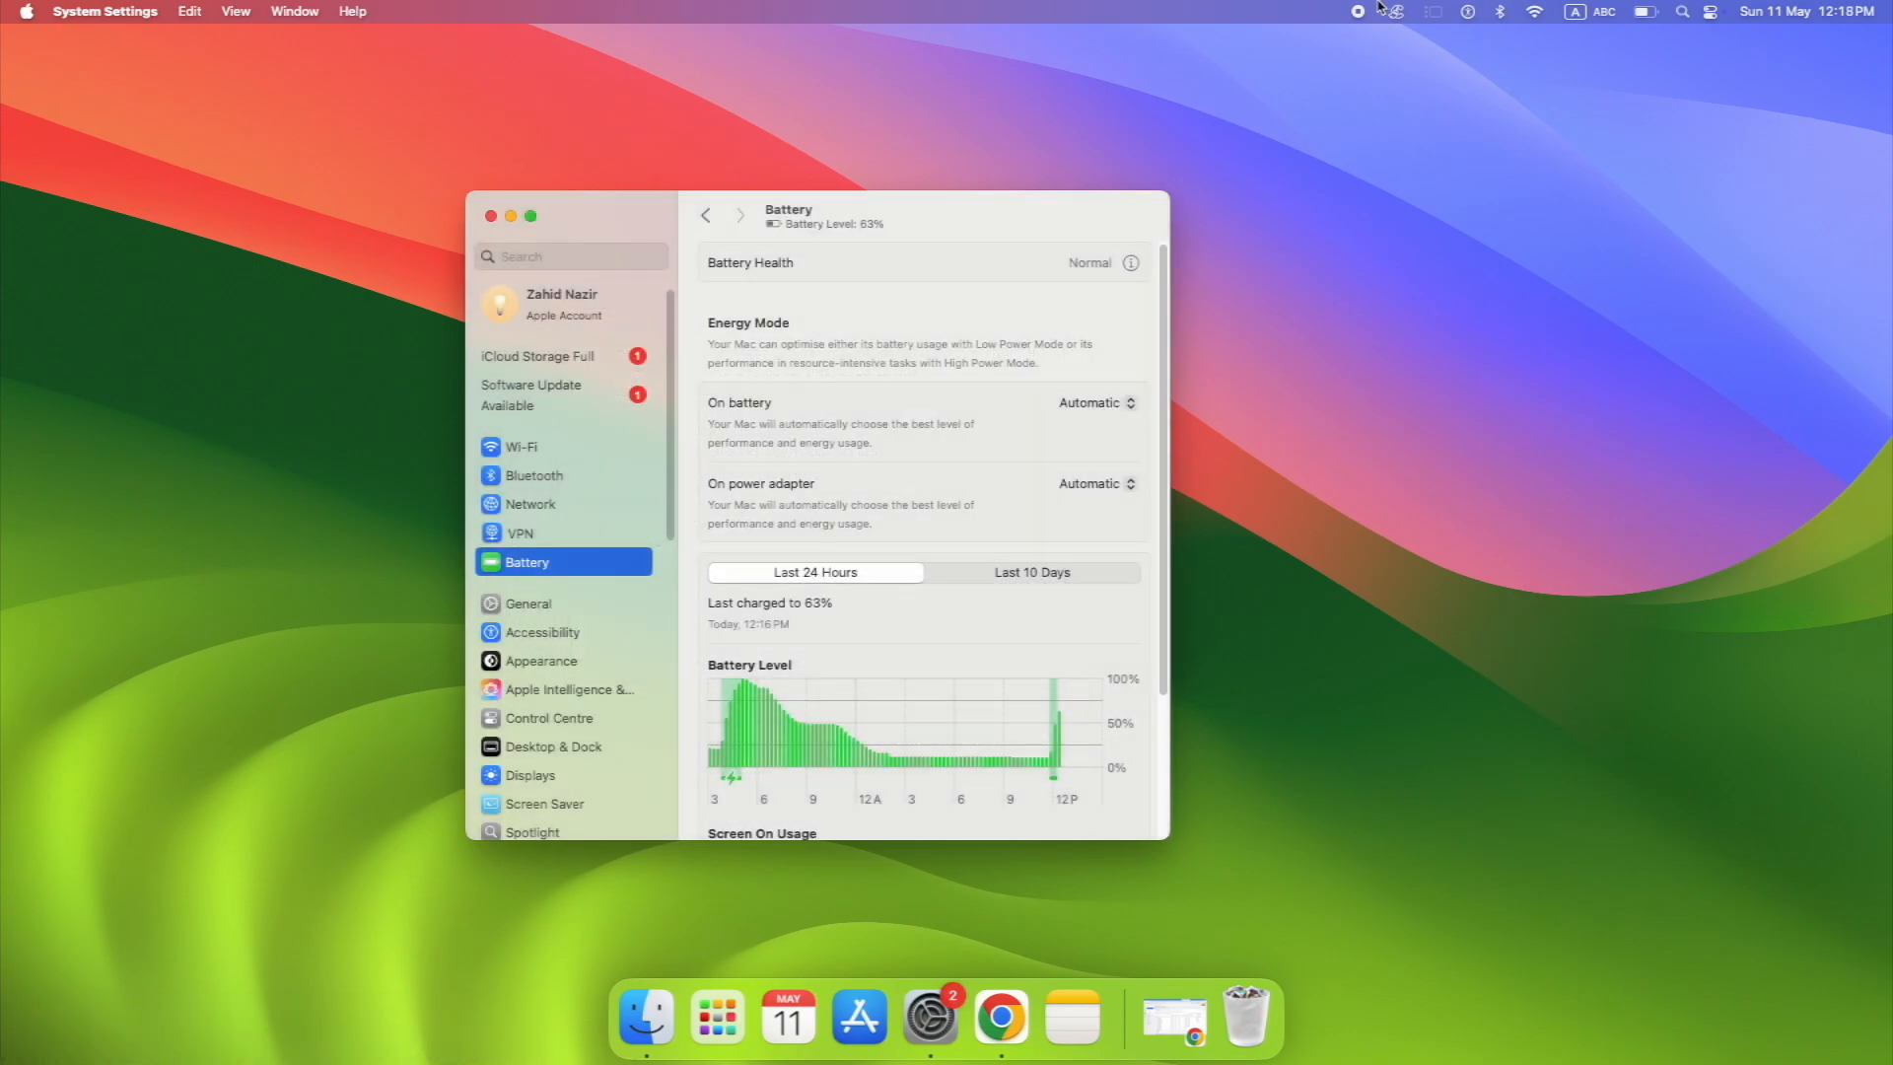
Step: Search Launchpad for 'coc' and launch coconutBattery
type("coc")
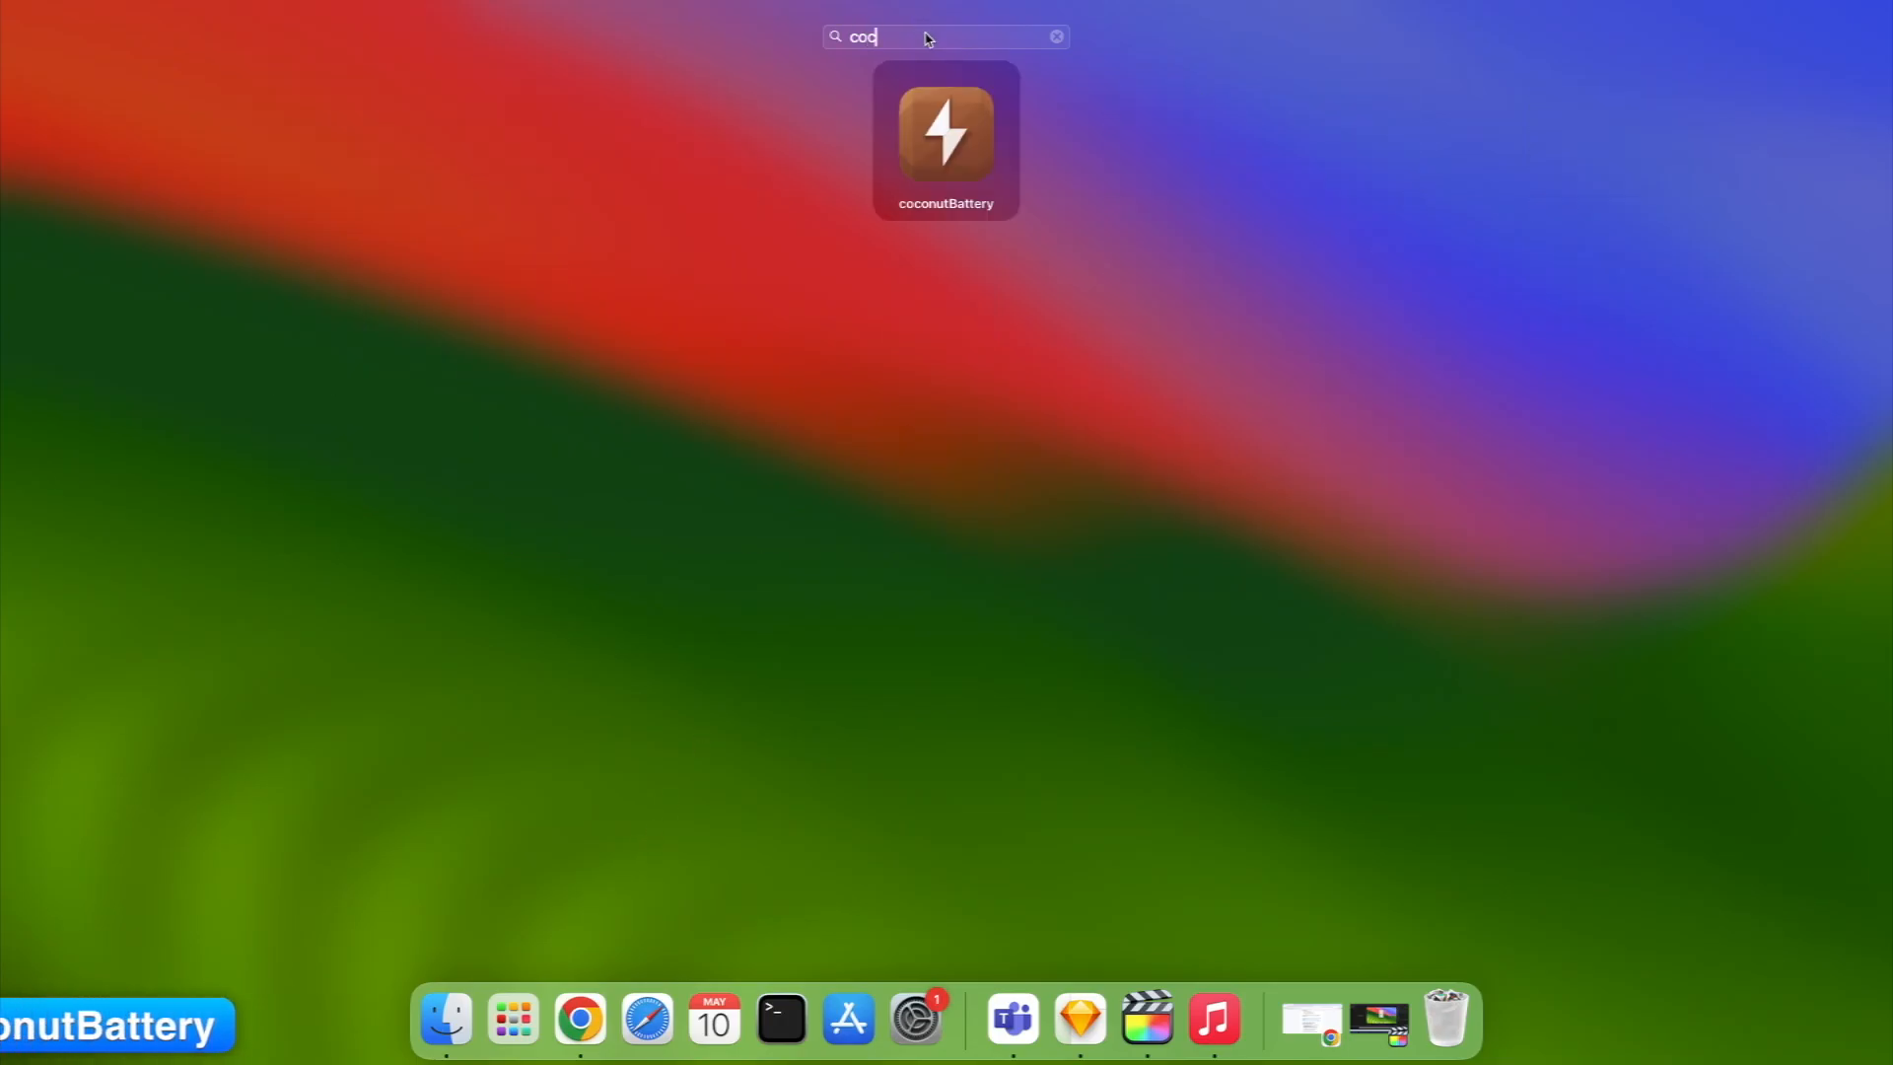
left_click(946, 139)
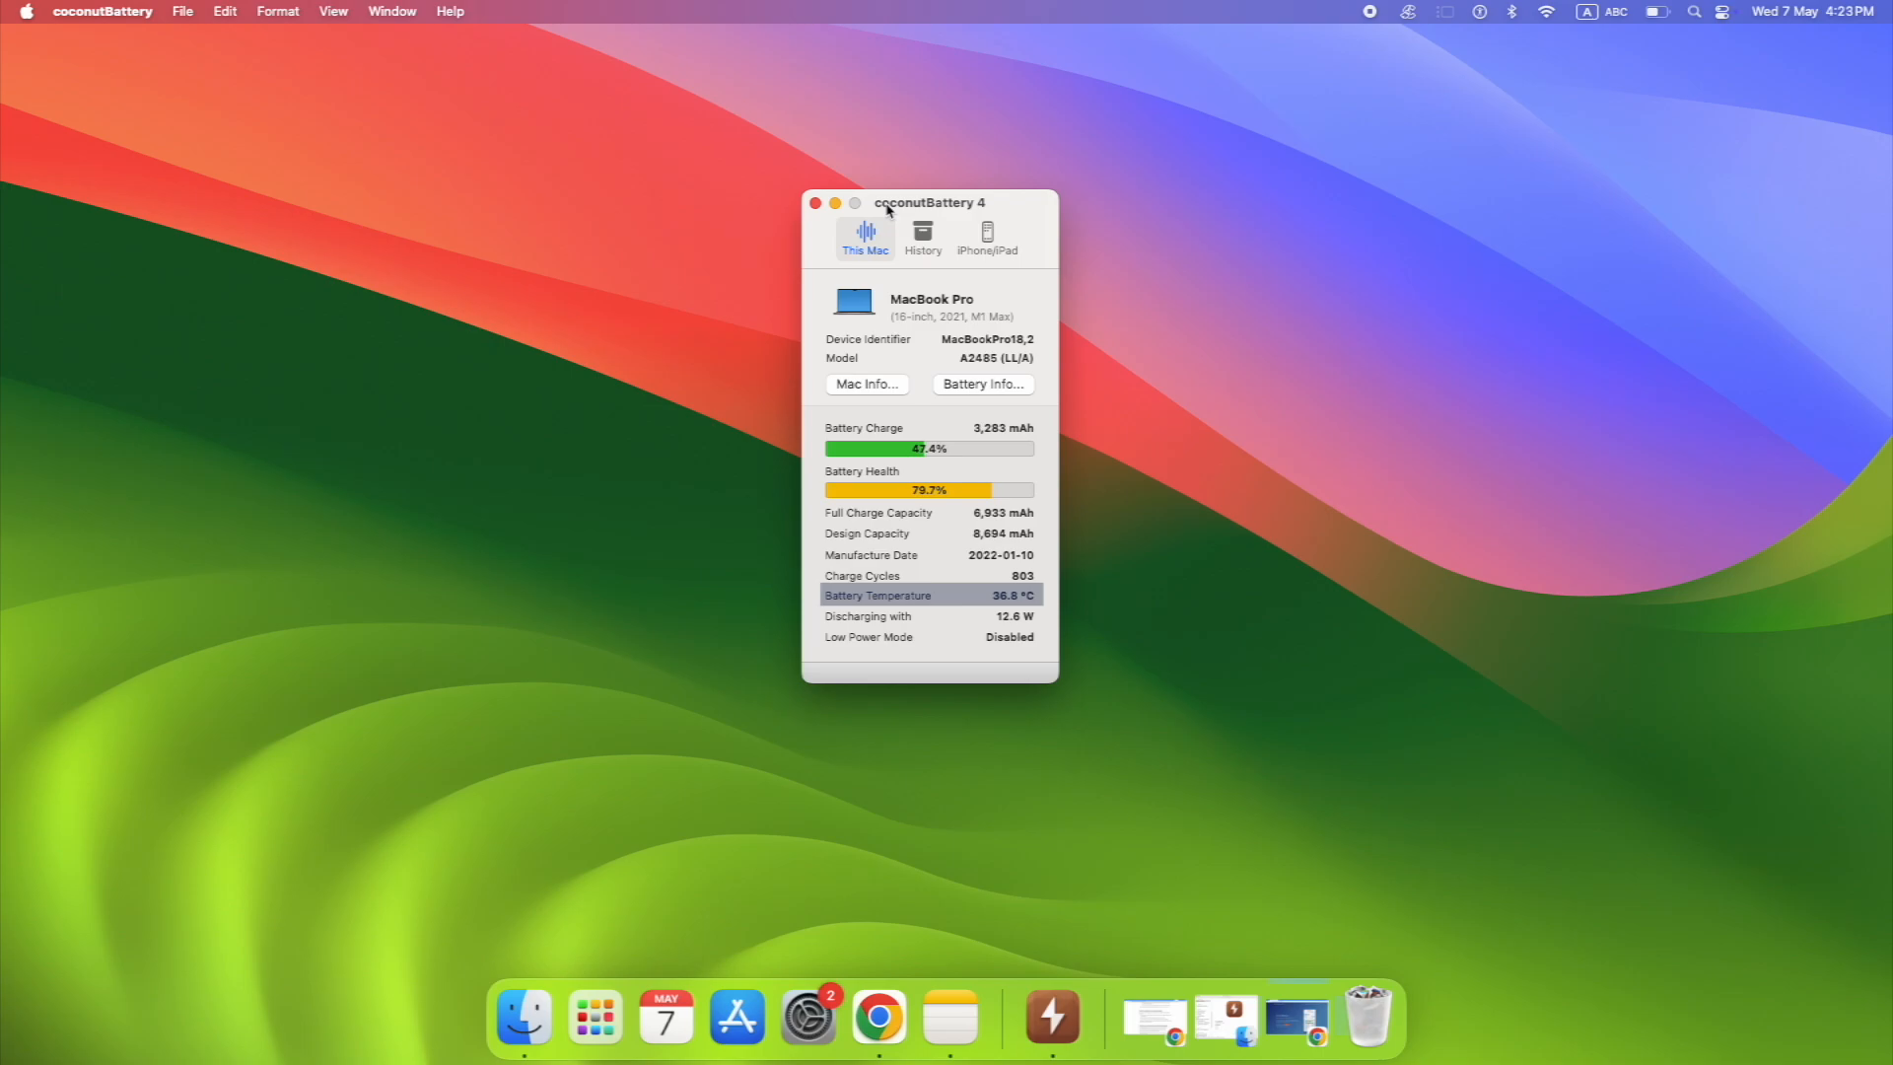
left_click(986, 236)
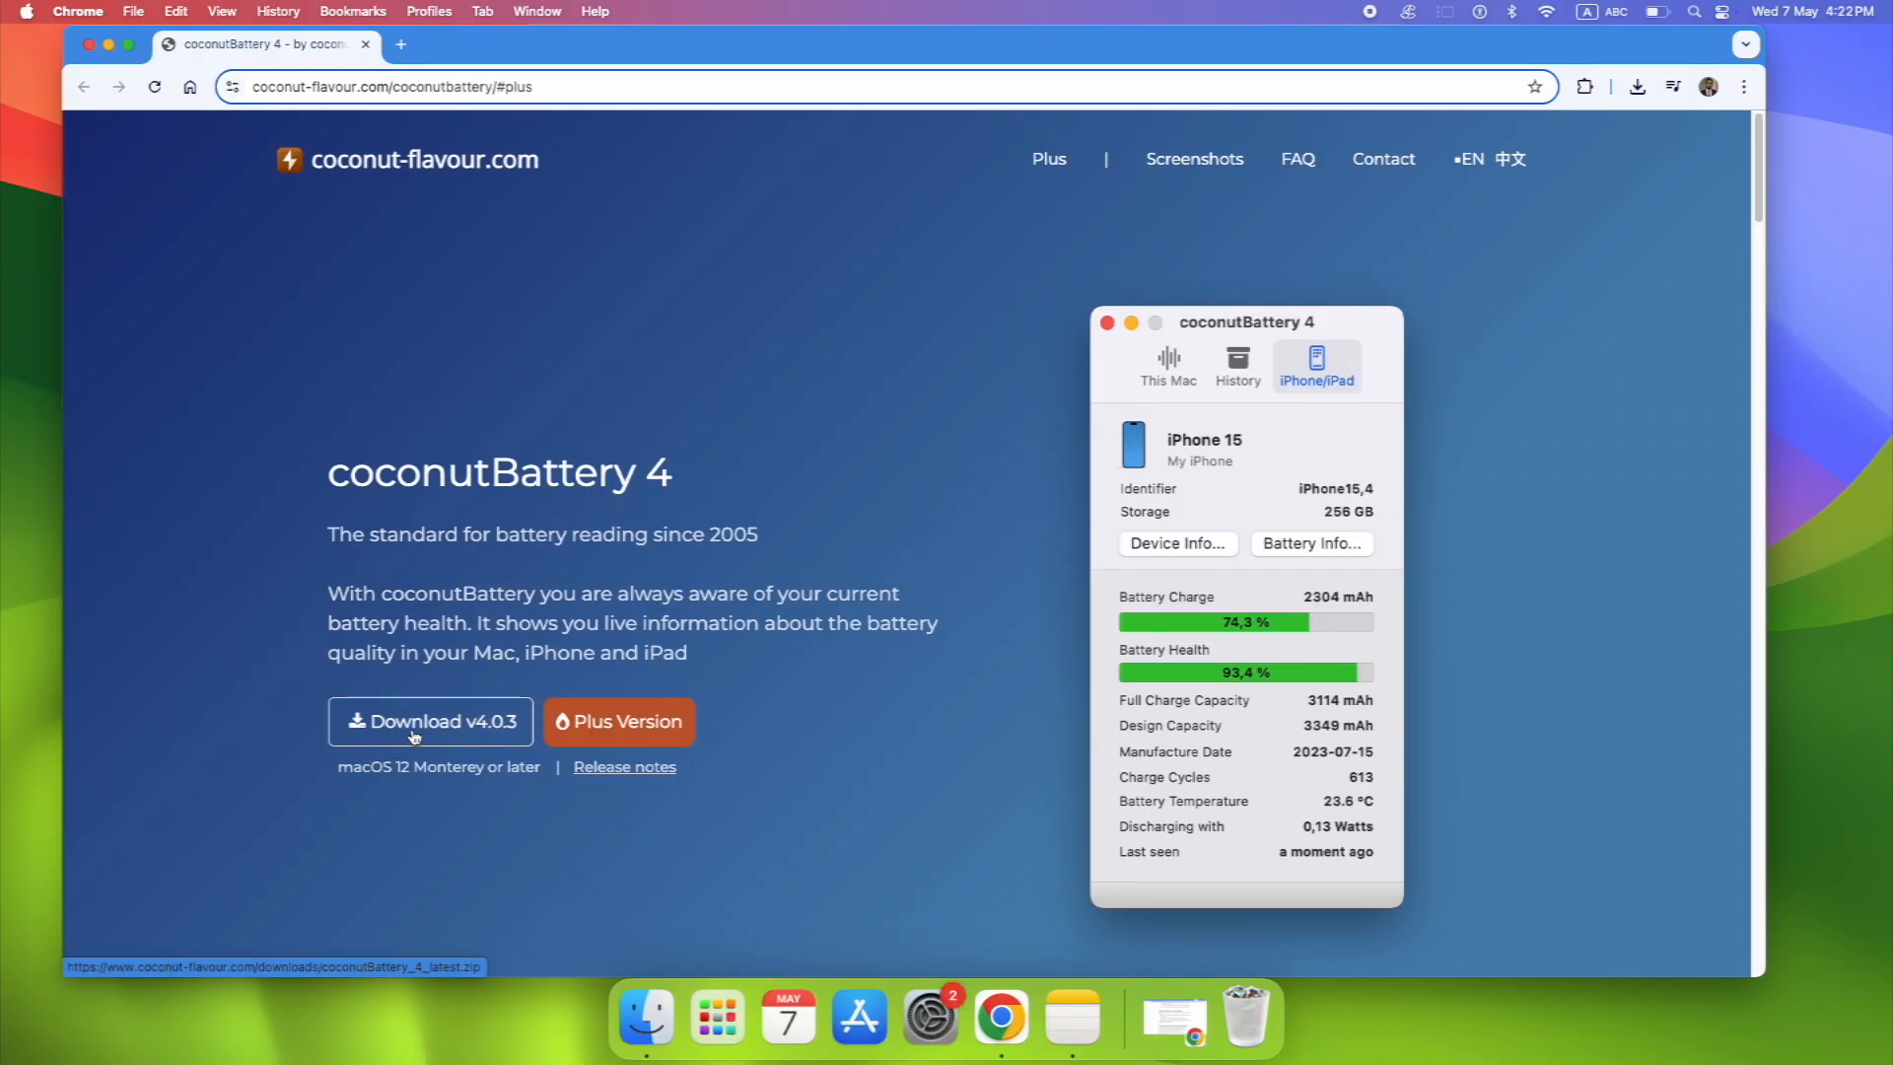
Step: Show coconutBattery's iPhone/iPad view, which asks for a USB-connected device
left_click(430, 721)
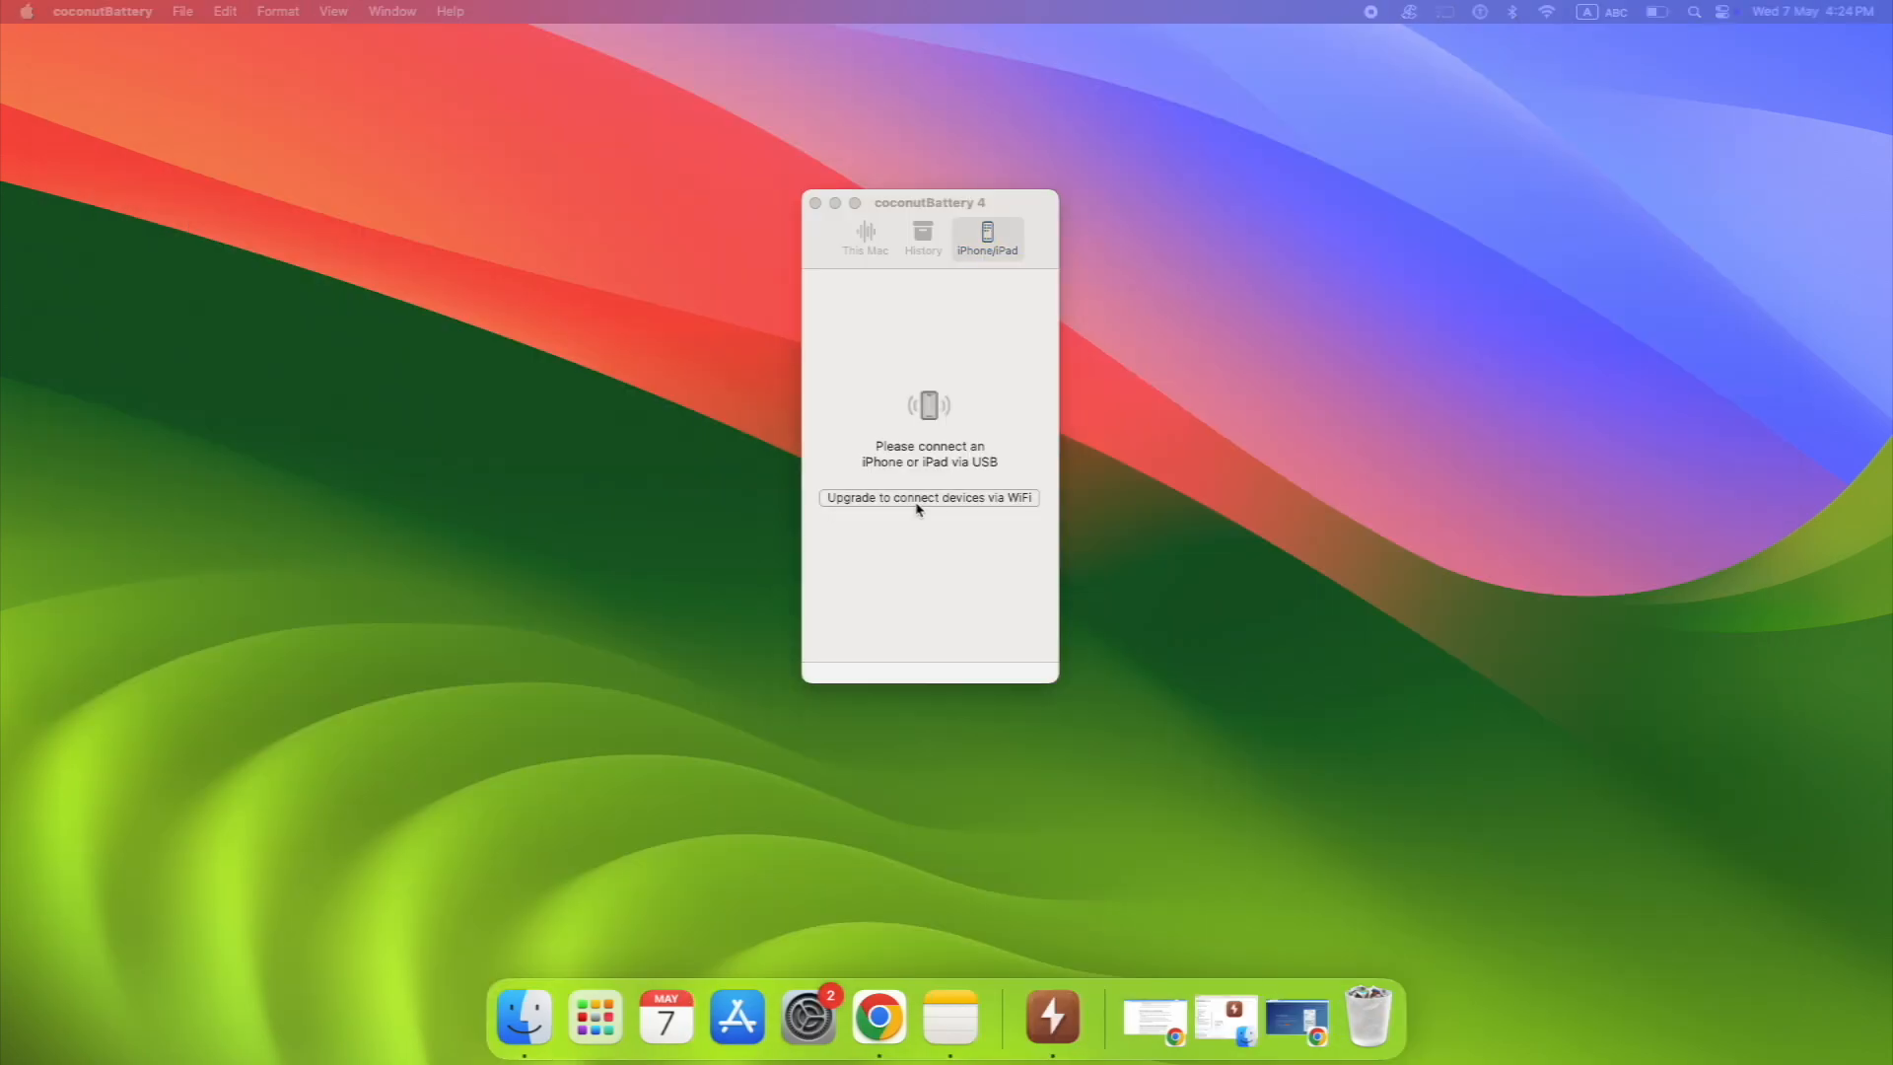
Step: Open the WiFi-connection upgrade offer to show Plus pricing: Lifetime US$17.95, version 4 US$12.95
left_click(928, 497)
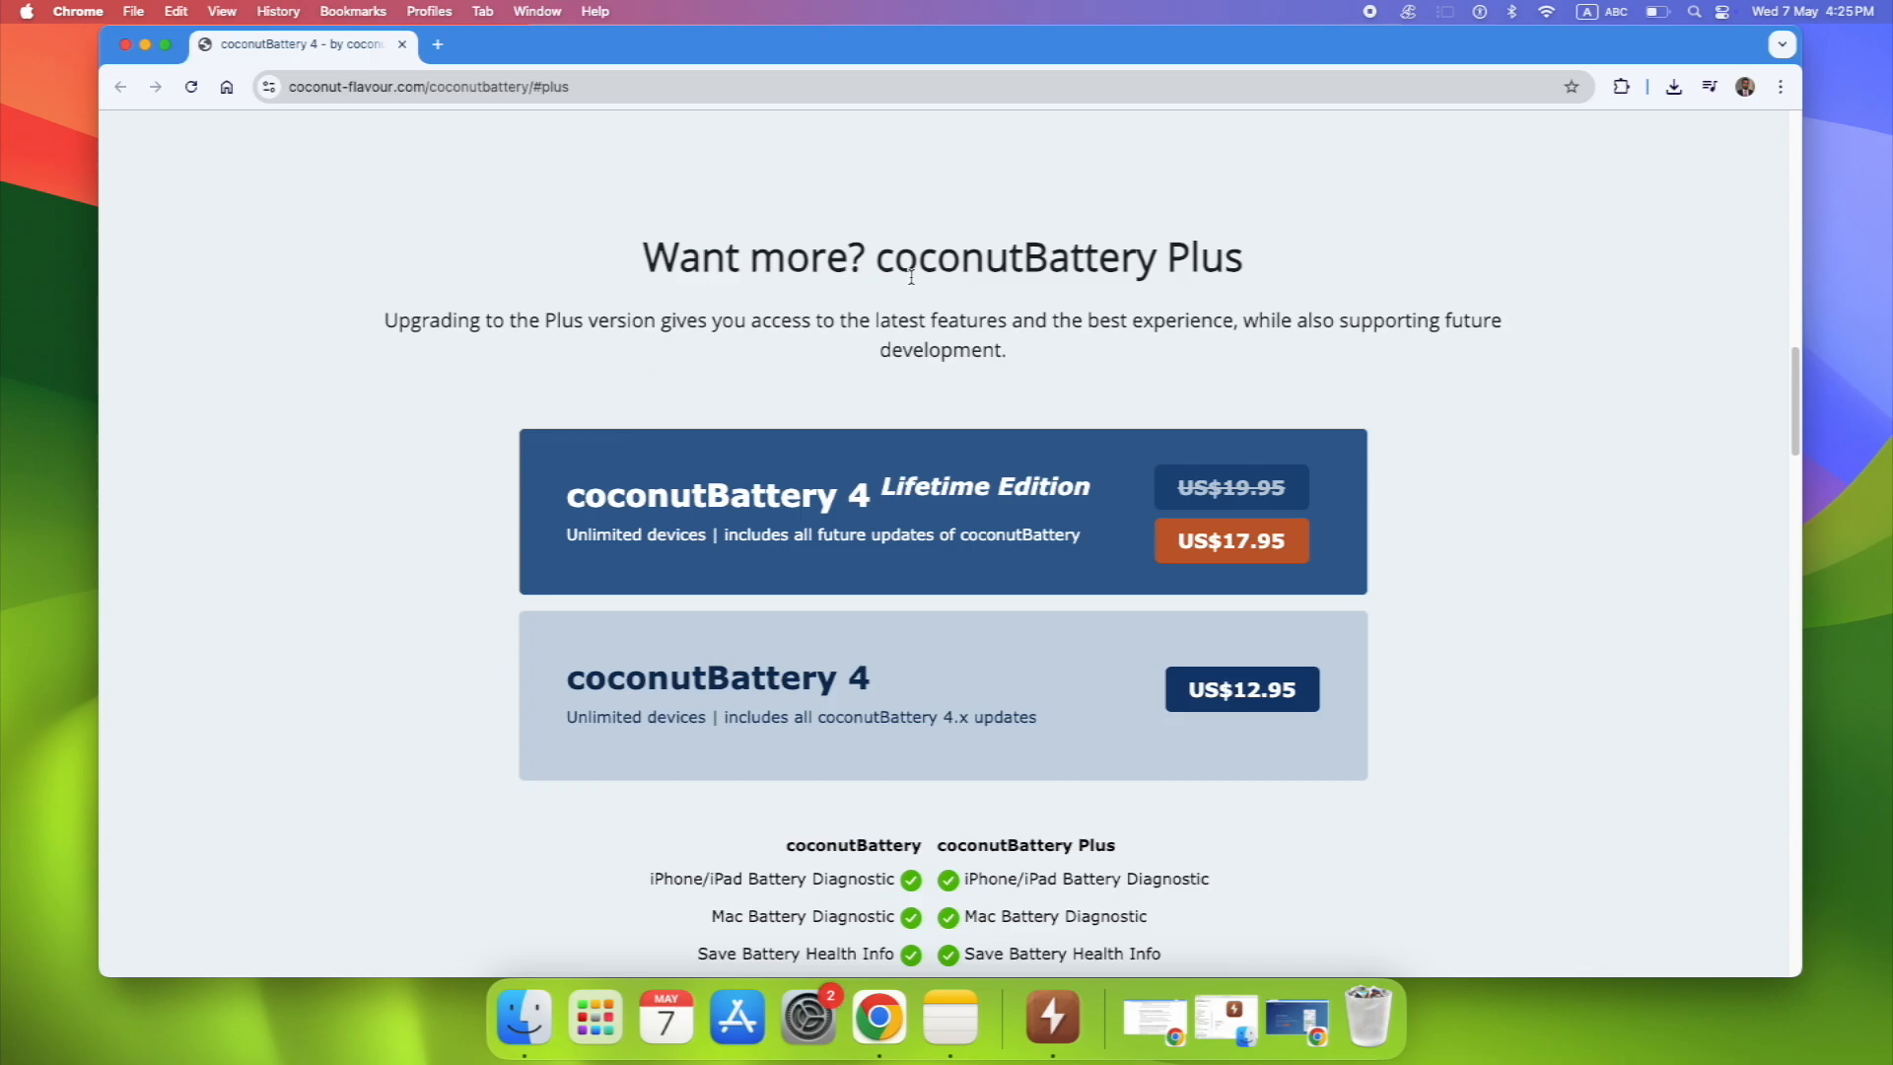
mouse_move(601, 526)
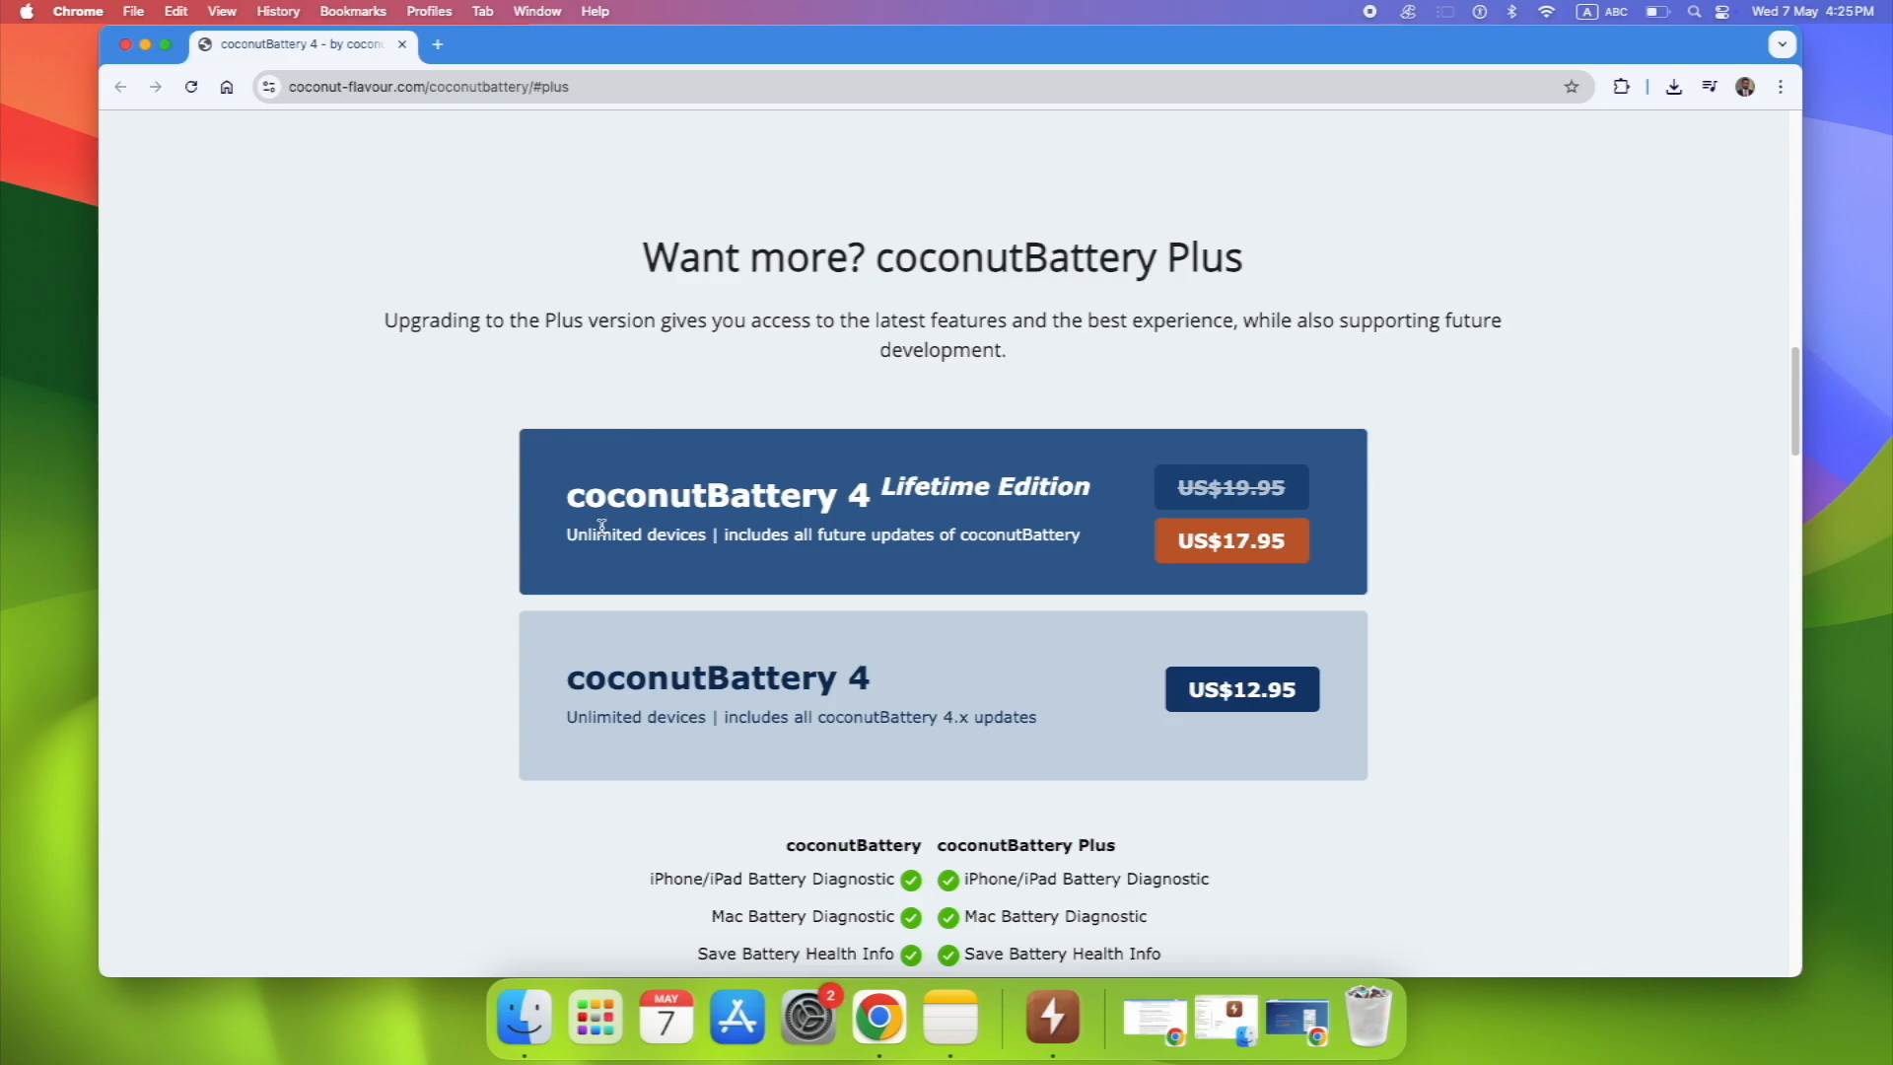